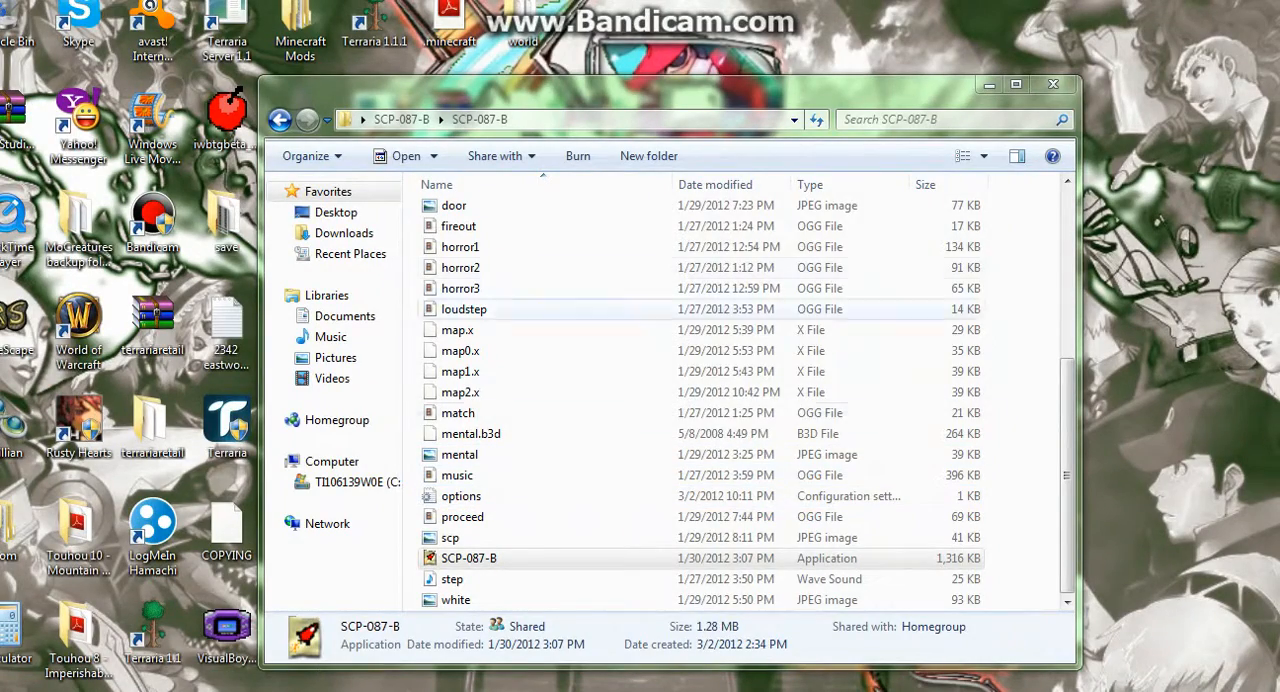
Step: Launch the SCP-087-B application from its game folder
click(469, 558)
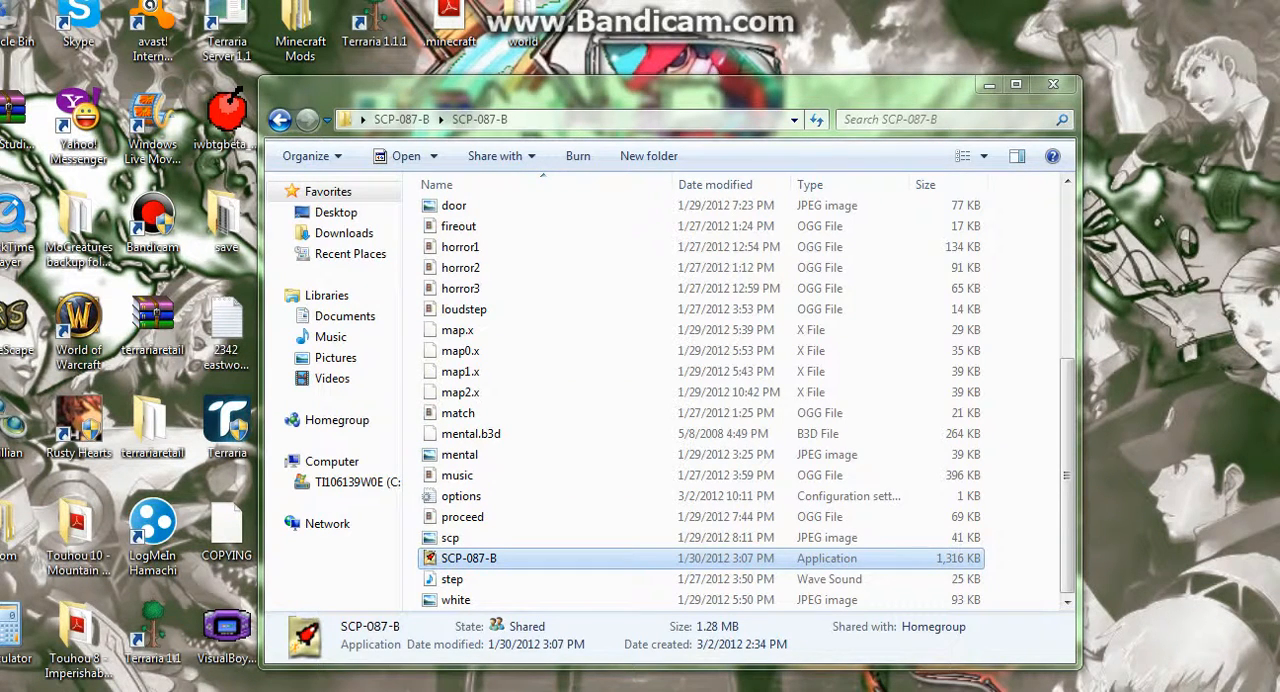
double_click(470, 557)
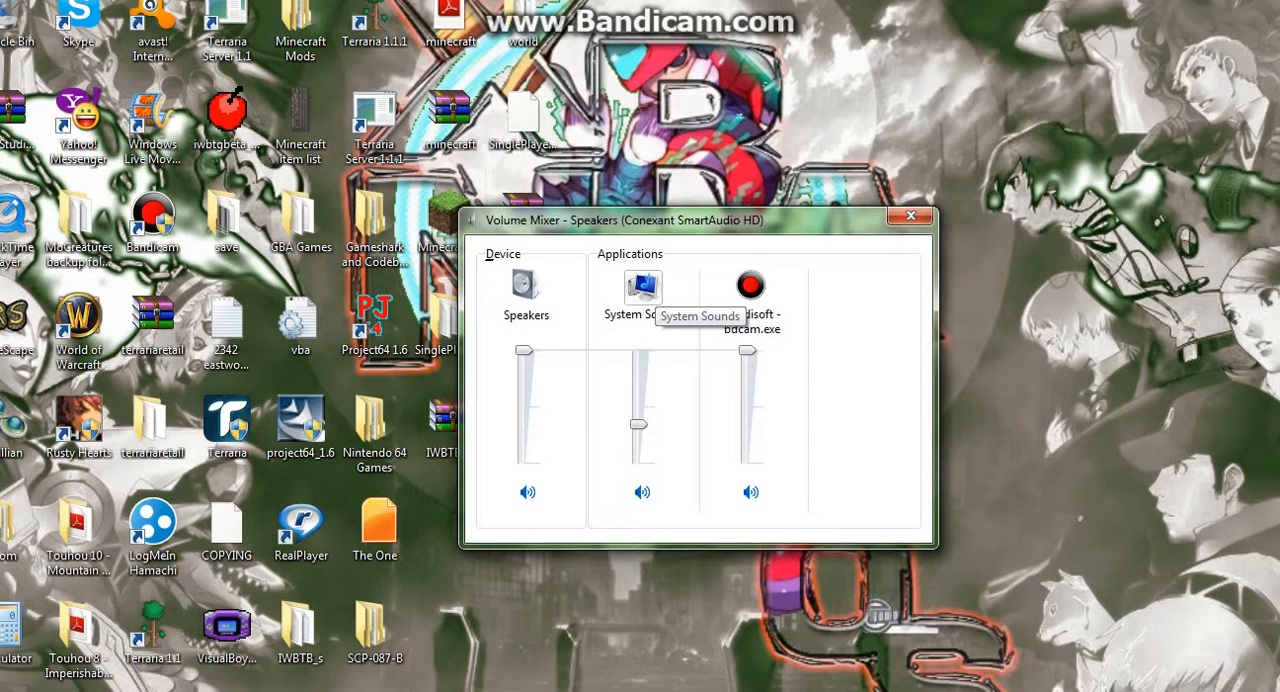
Step: After finishing the game, close the Volume Mixer window to clear the desktop
click(922, 215)
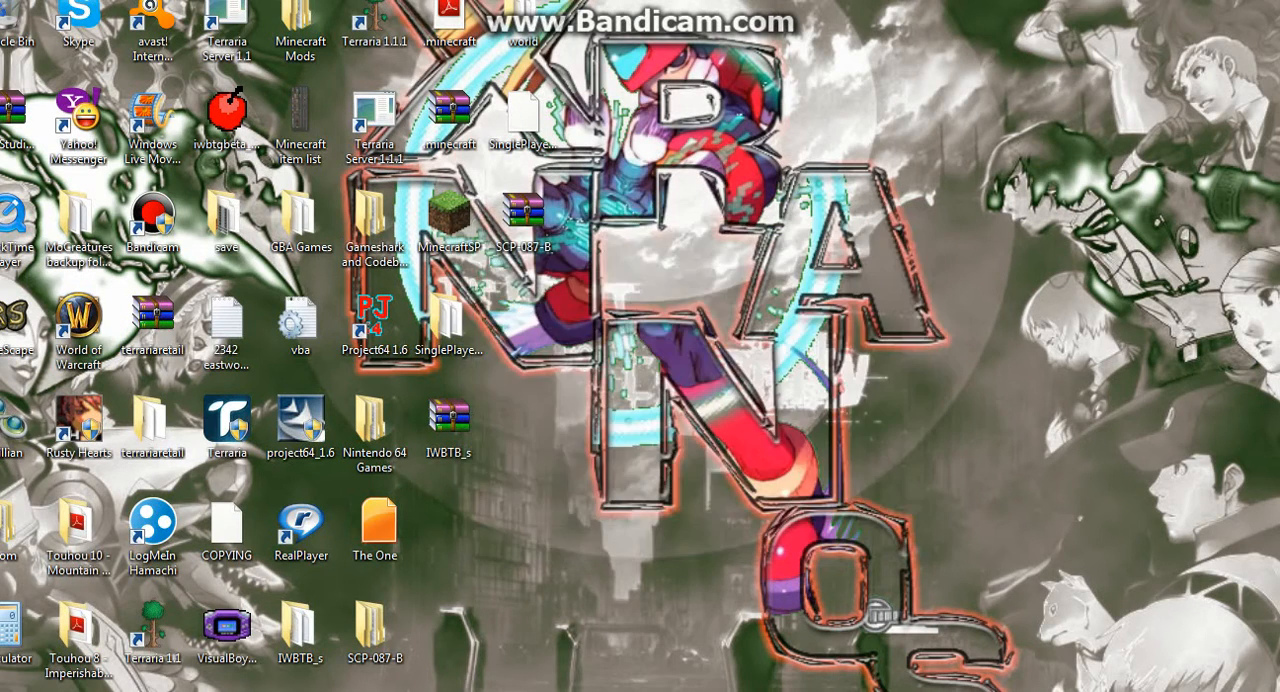